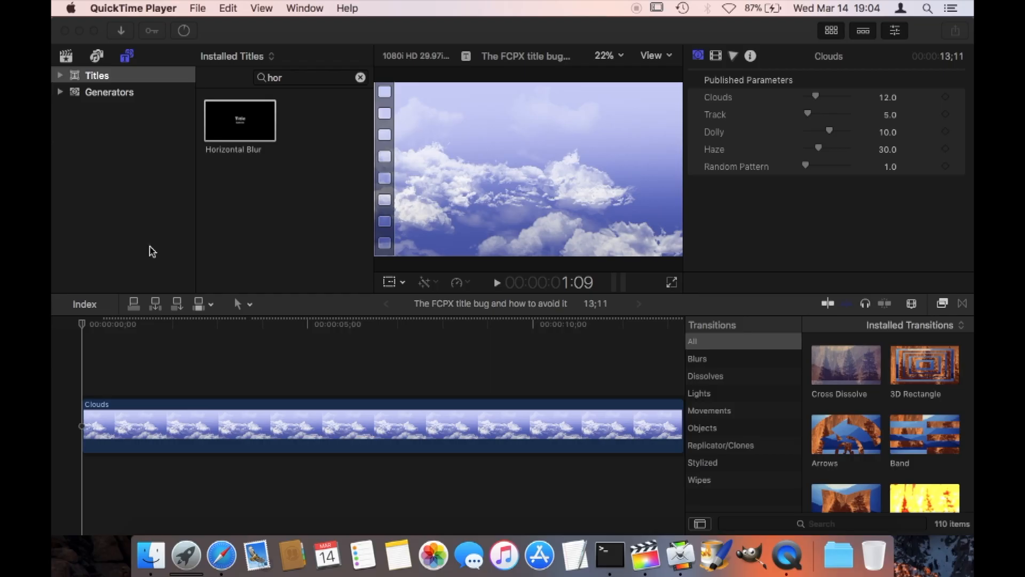
pyautogui.moveTo(123, 312)
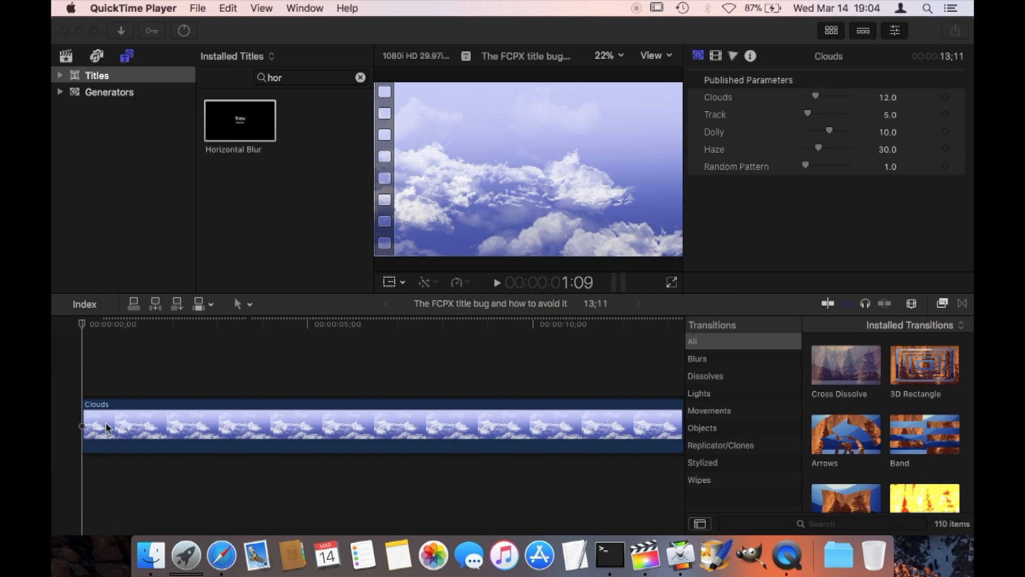
pyautogui.moveTo(255, 420)
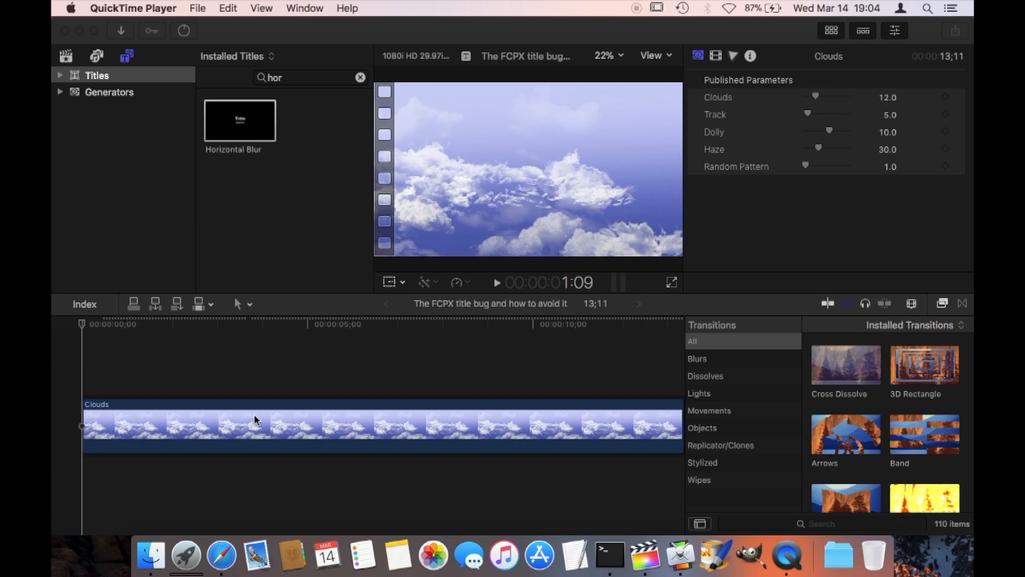
pyautogui.moveTo(210, 405)
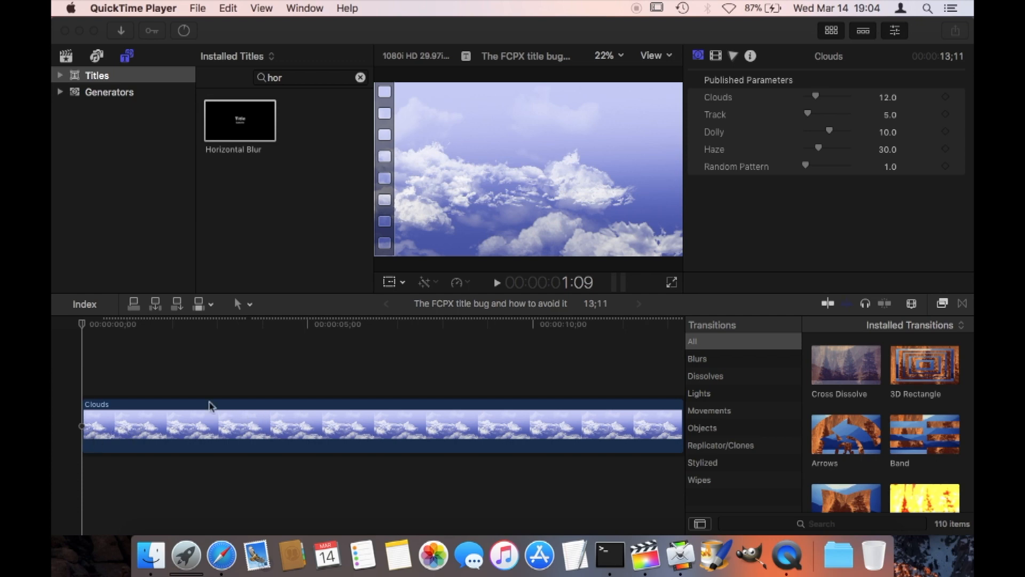
pyautogui.moveTo(192, 211)
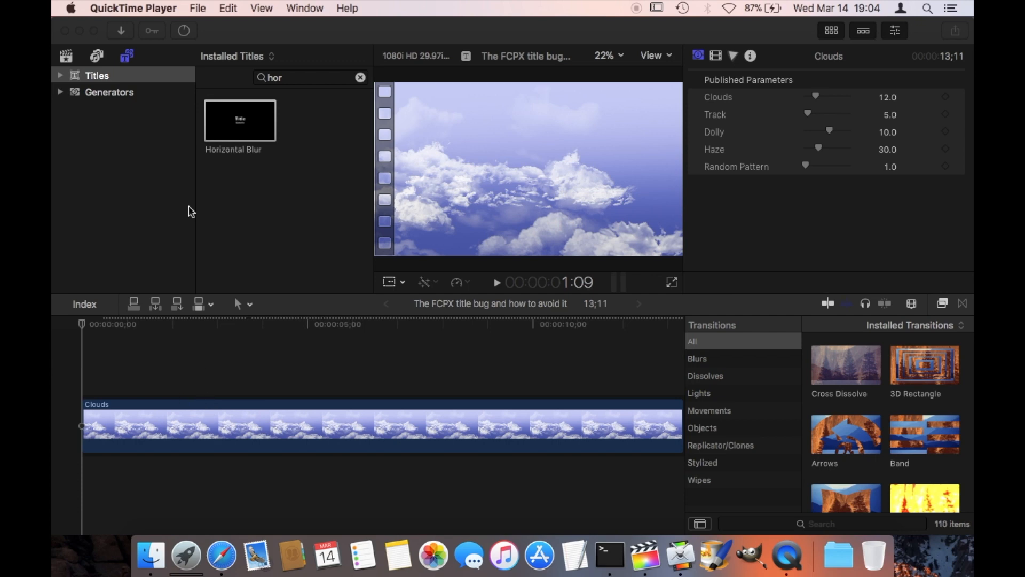
pyautogui.moveTo(268, 108)
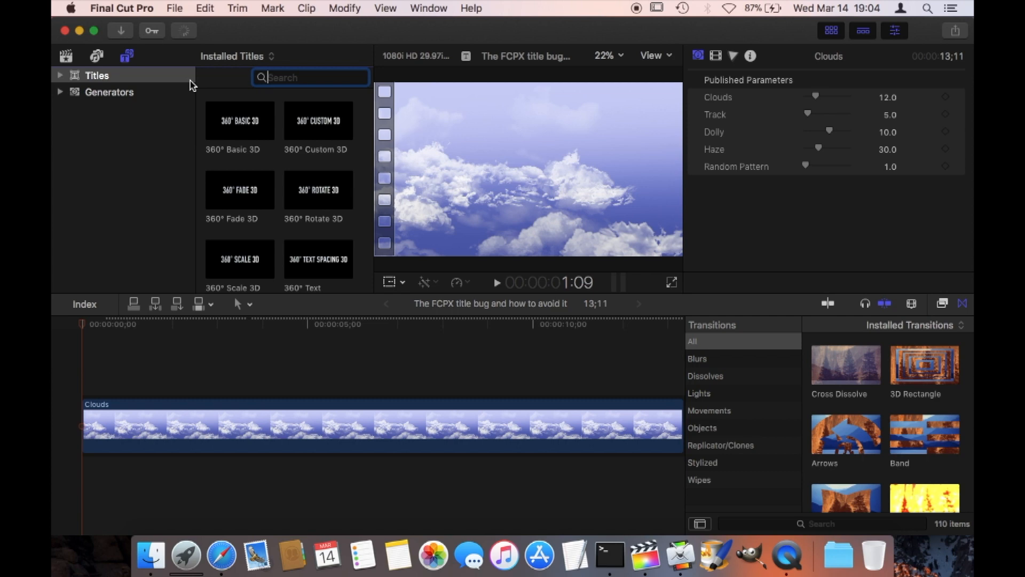
pyautogui.moveTo(257, 201)
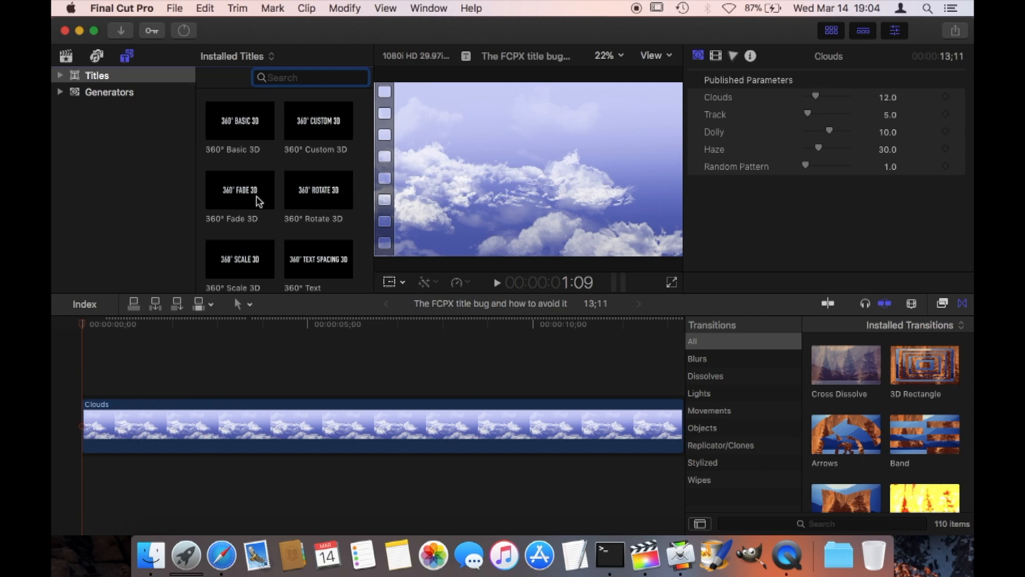
# Search the Titles browser for 'hor' to find the Horizontal Blur title.
pyautogui.scroll(-3)
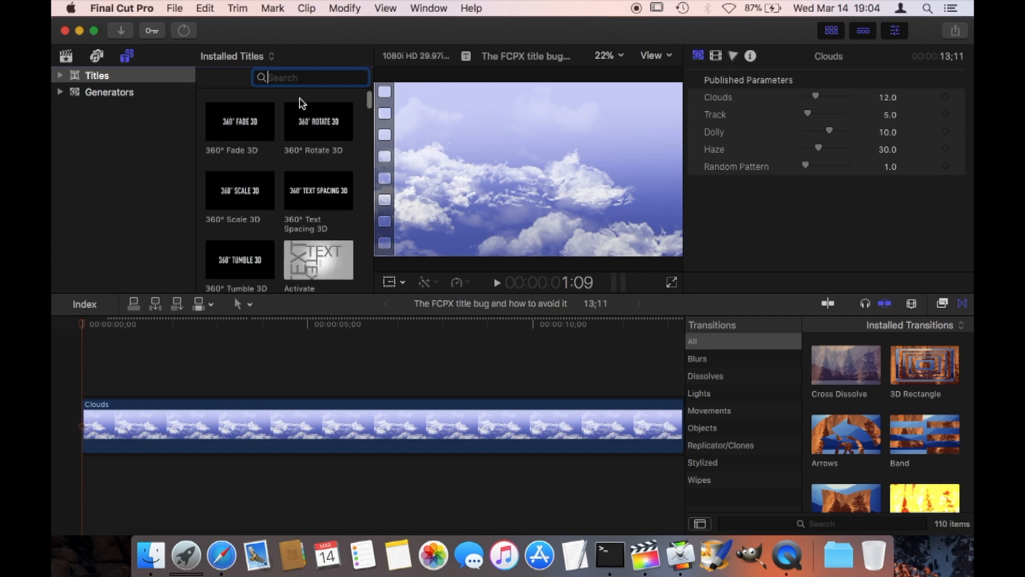
pyautogui.write('hor')
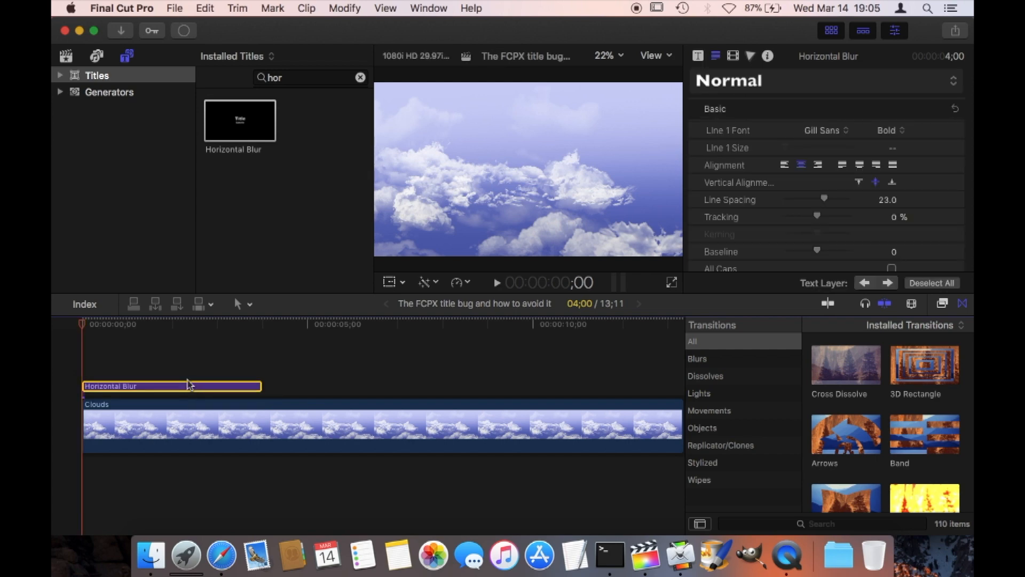
# Select the Horizontal Blur title clip with the playhead partway into it.
pyautogui.click(179, 385)
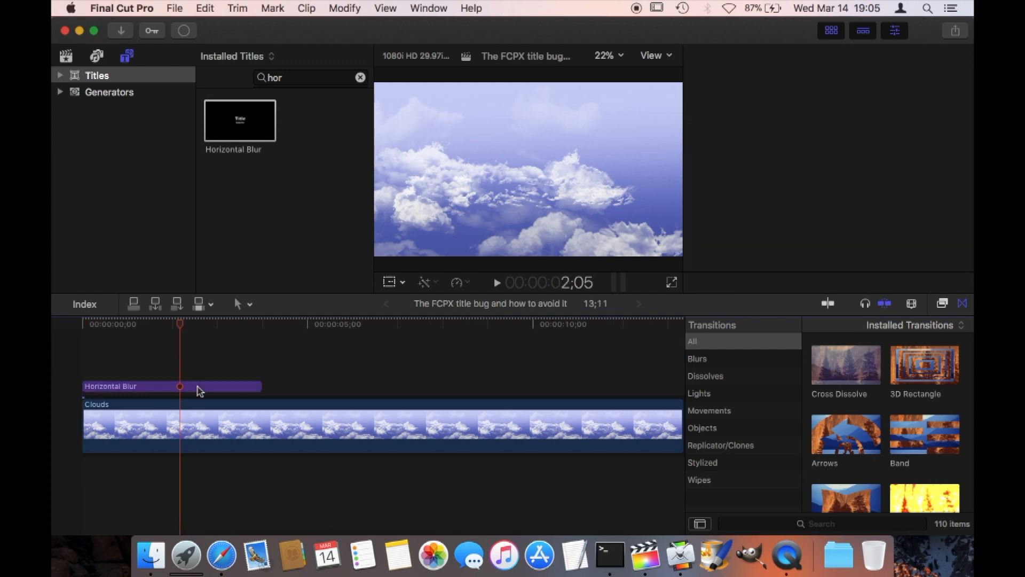
pyautogui.click(172, 385)
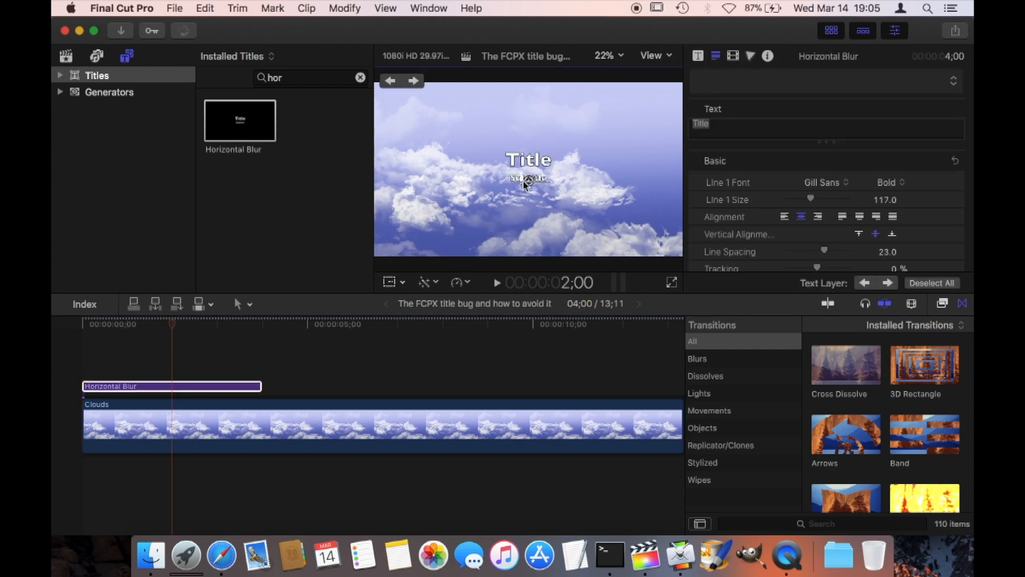
pyautogui.moveTo(527, 178)
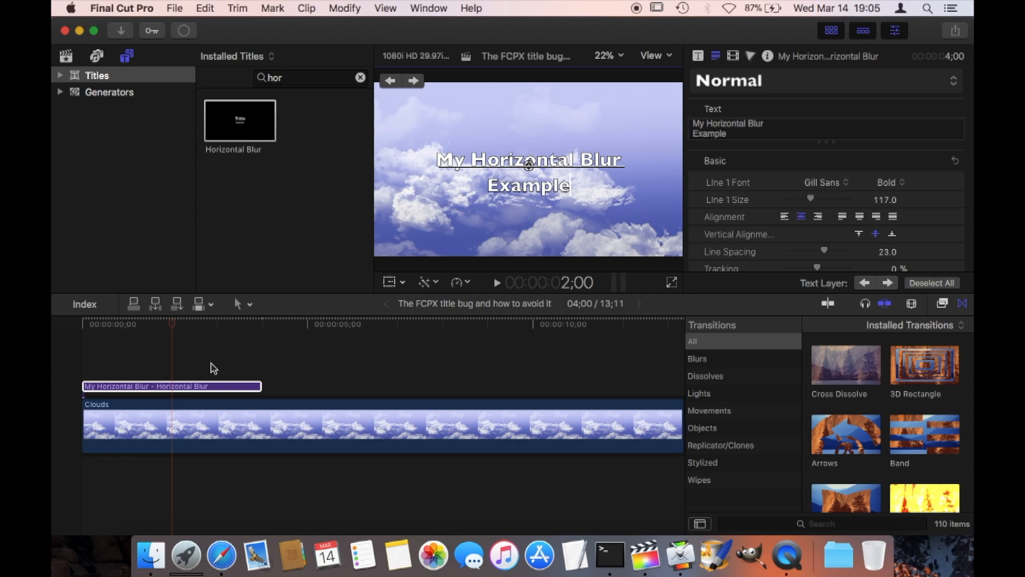
pyautogui.moveTo(74, 364)
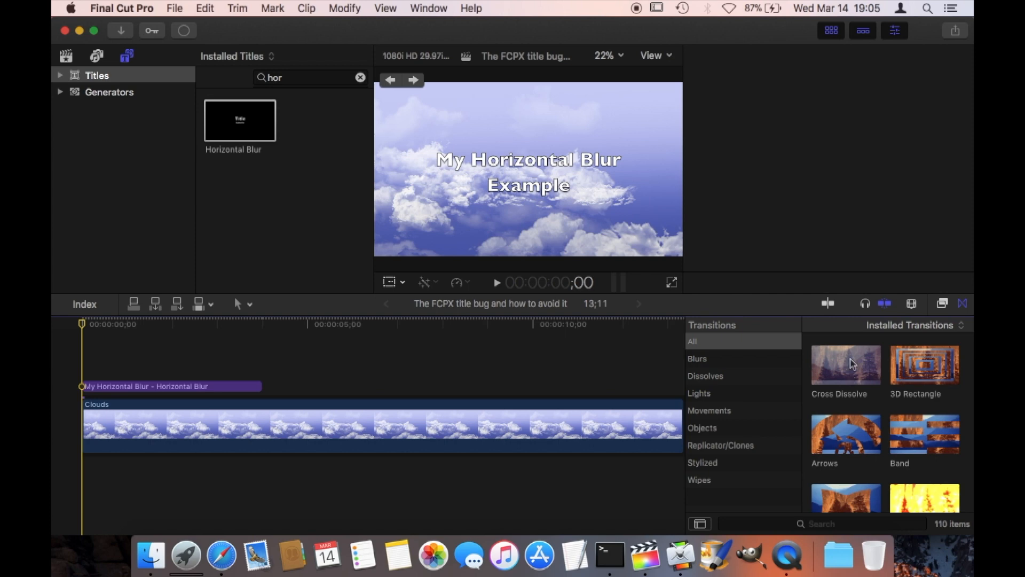
# Apply Cross Dissolve to the Clouds clip start and send the project to Compressor.
pyautogui.click(168, 385)
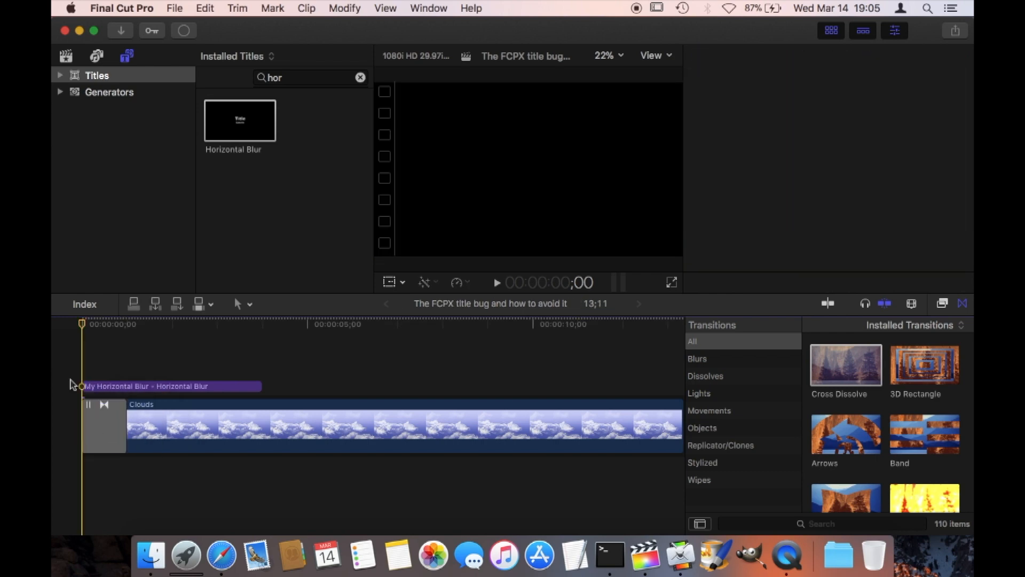
pyautogui.click(167, 386)
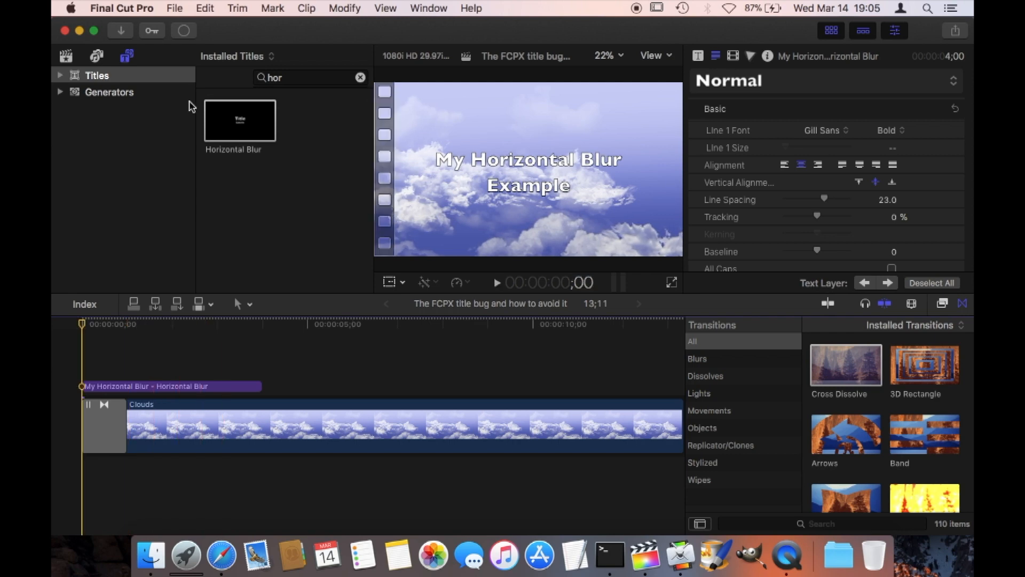
pyautogui.click(175, 8)
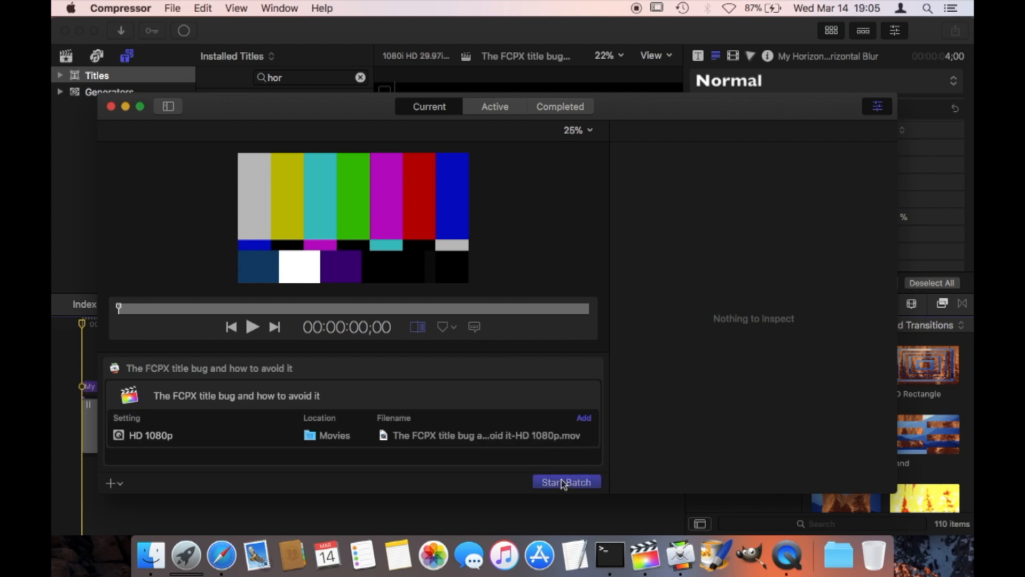
# Start the Compressor batch encoding at HD 1080p into Movies.
pyautogui.click(565, 482)
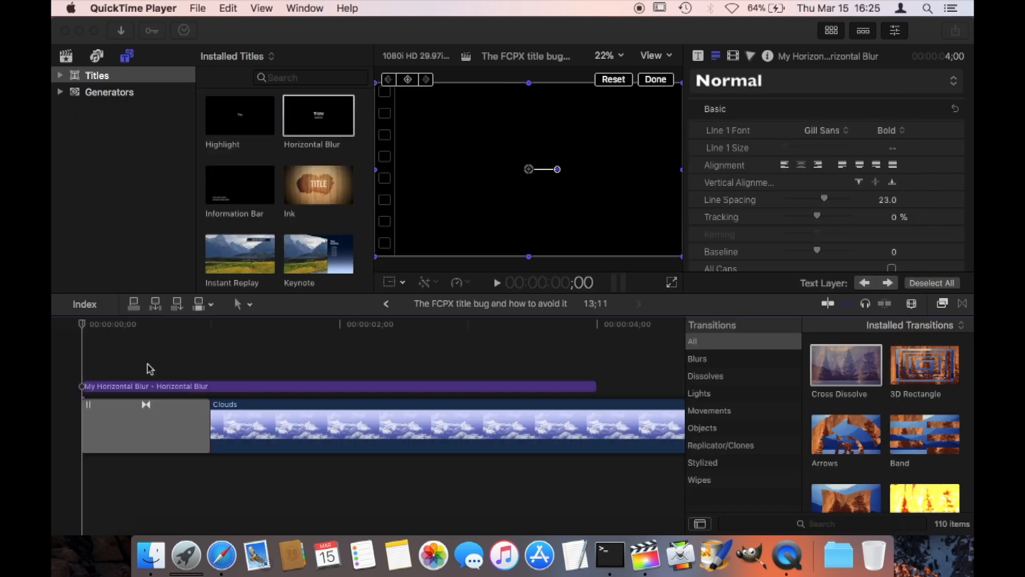
pyautogui.moveTo(93, 358)
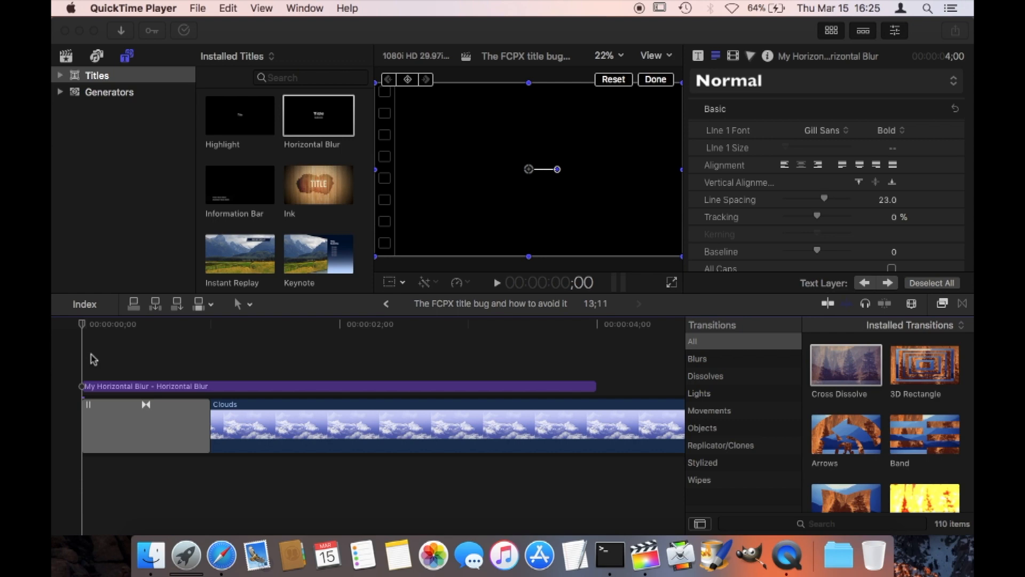
pyautogui.moveTo(151, 373)
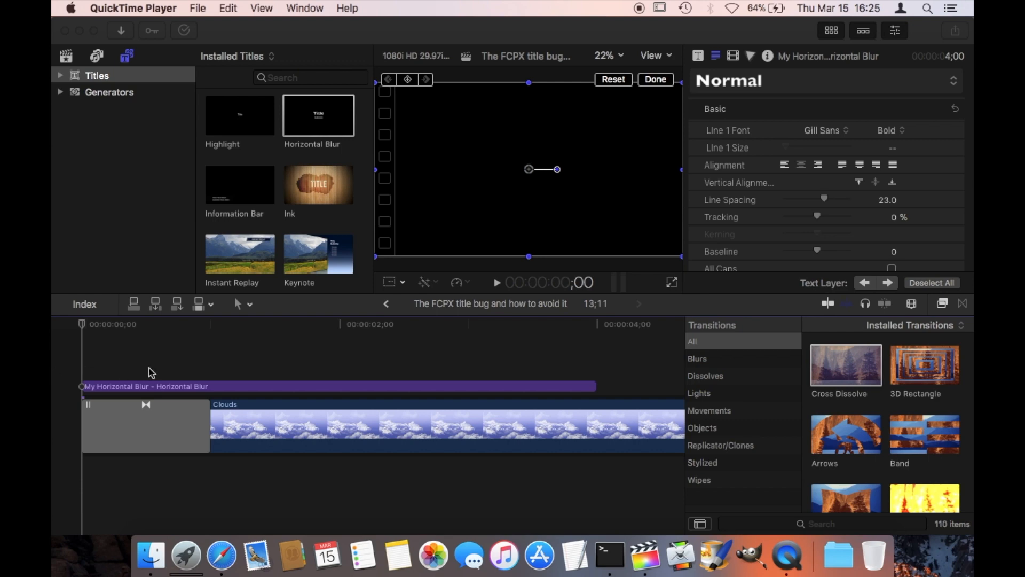
pyautogui.moveTo(85, 367)
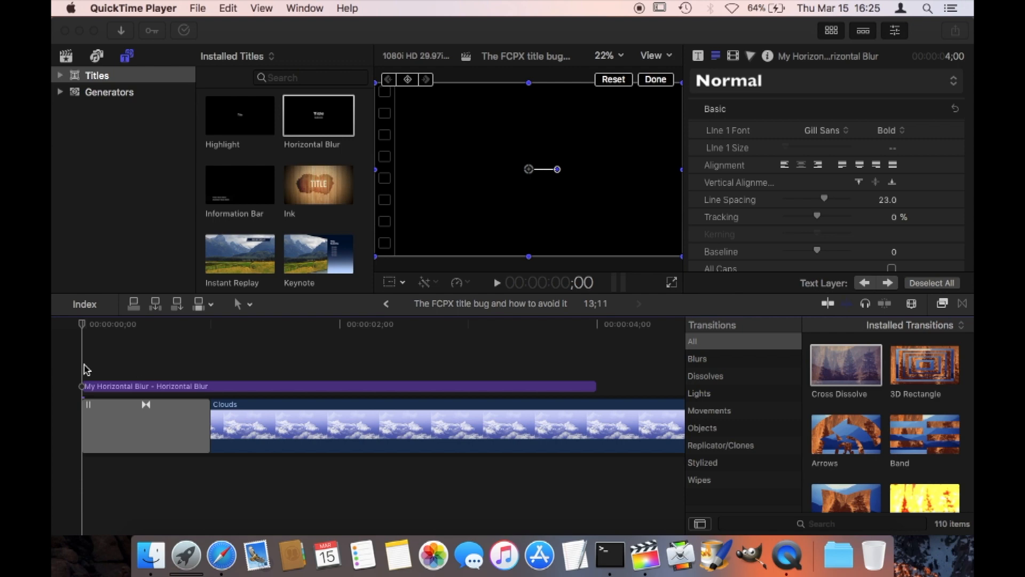
pyautogui.moveTo(120, 393)
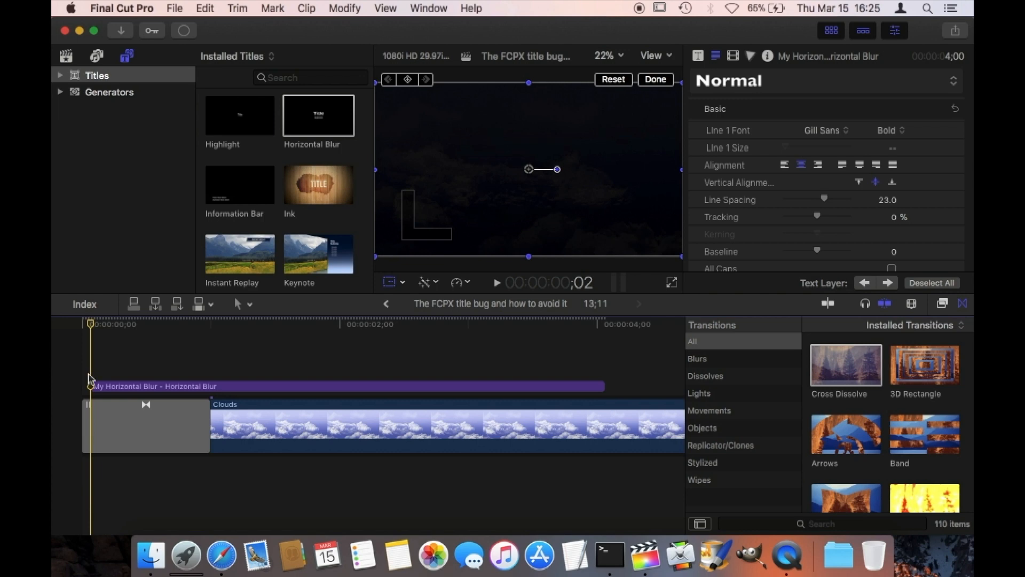
pyautogui.moveTo(164, 367)
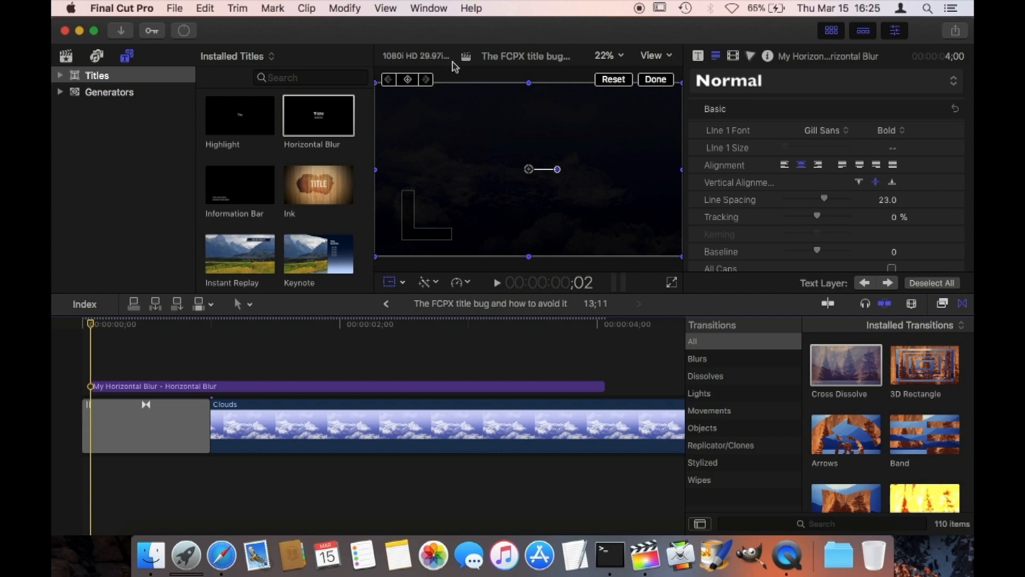
# Show the About window confirming Final Cut Pro X version 10.4.
pyautogui.click(121, 8)
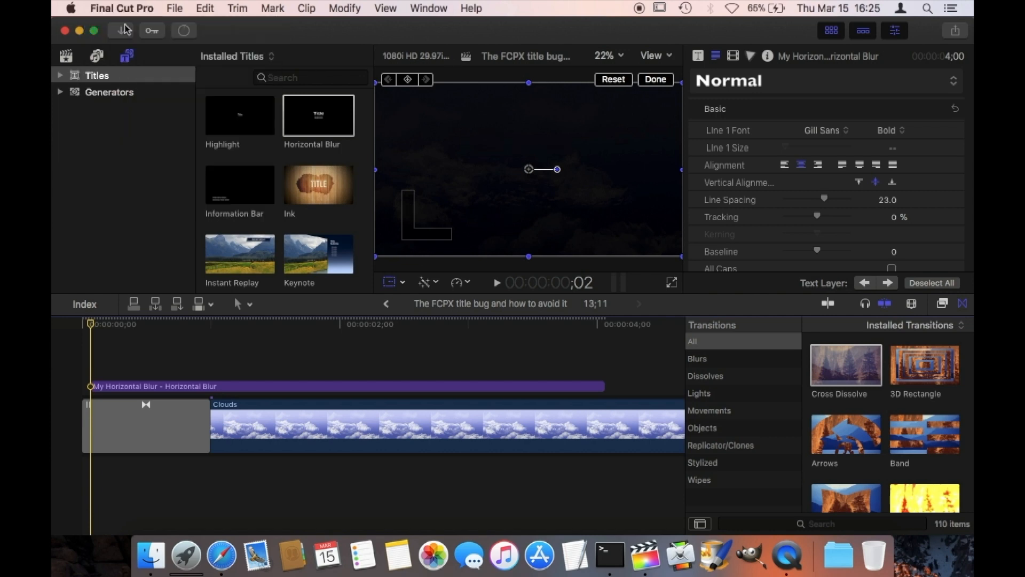
pyautogui.click(122, 8)
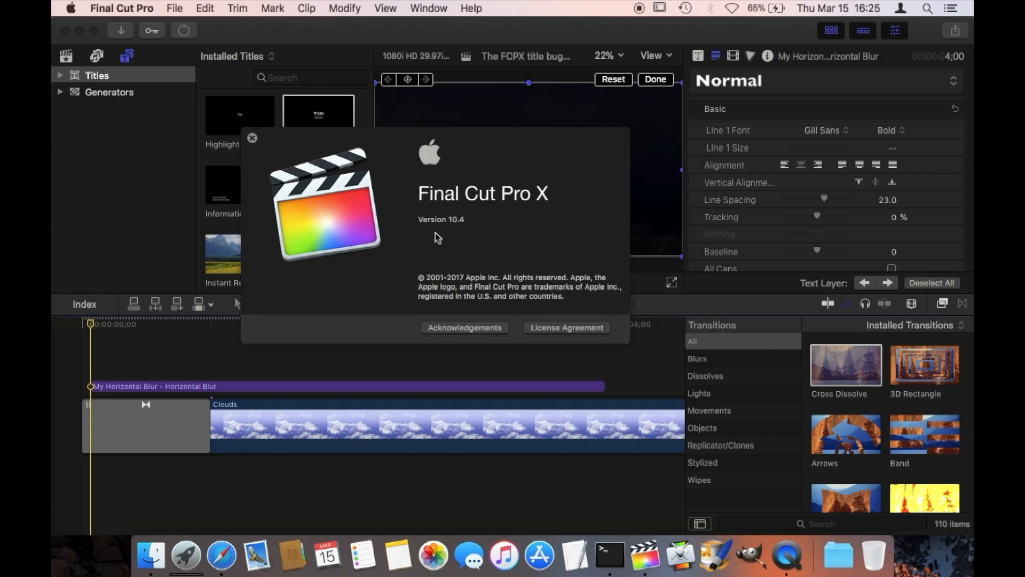
pyautogui.moveTo(454, 231)
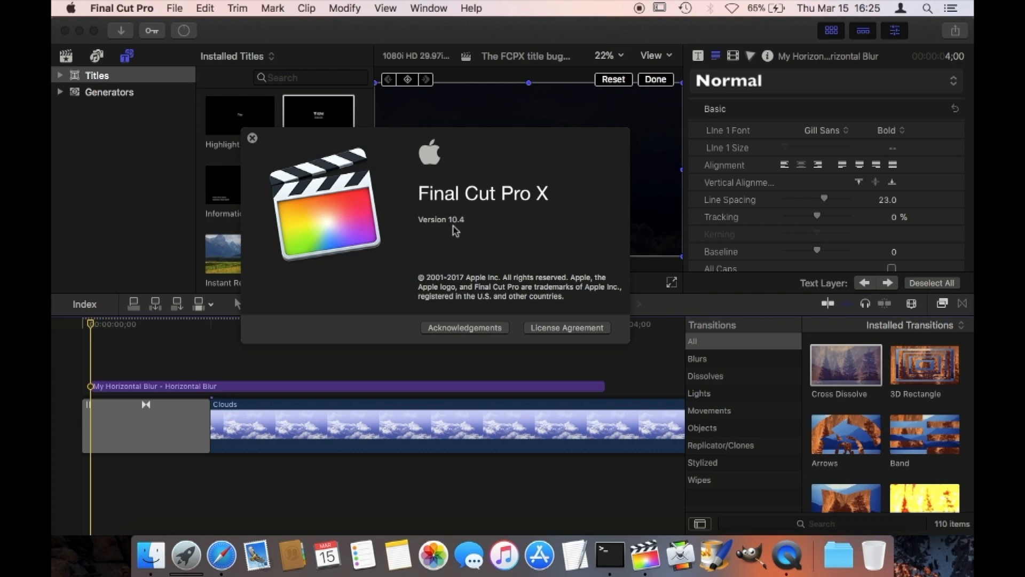
pyautogui.moveTo(507, 239)
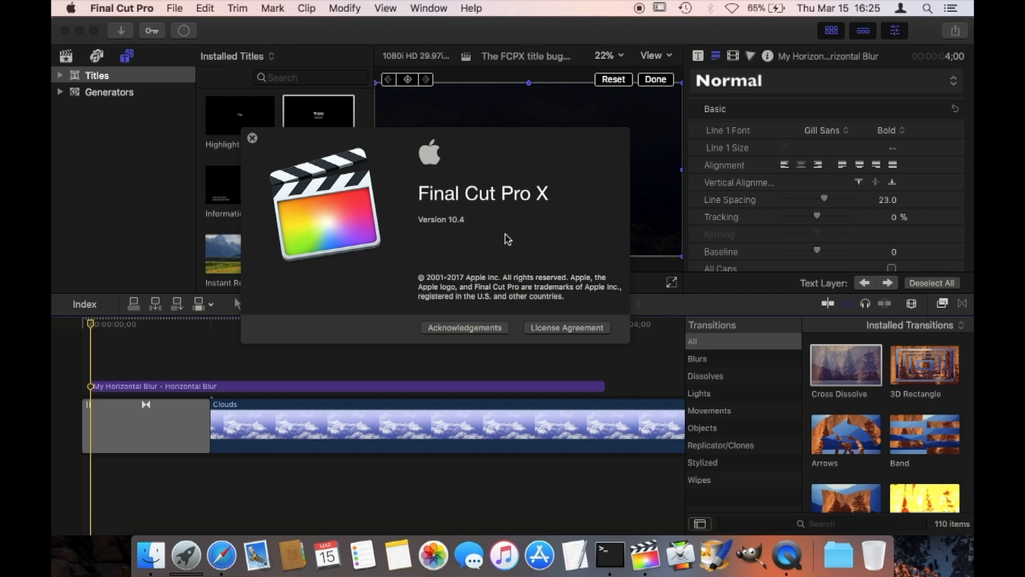
pyautogui.moveTo(497, 235)
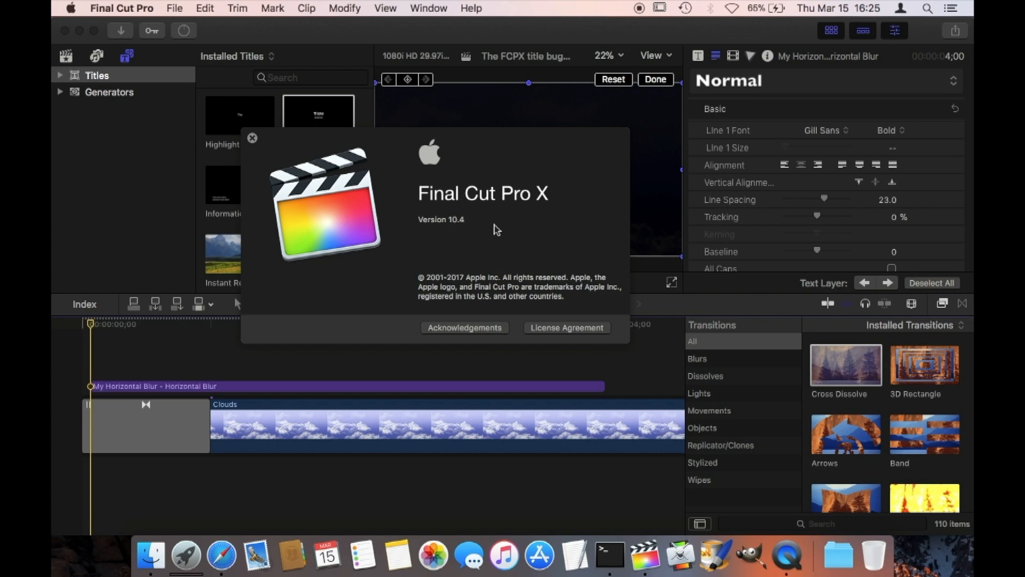
pyautogui.moveTo(646, 555)
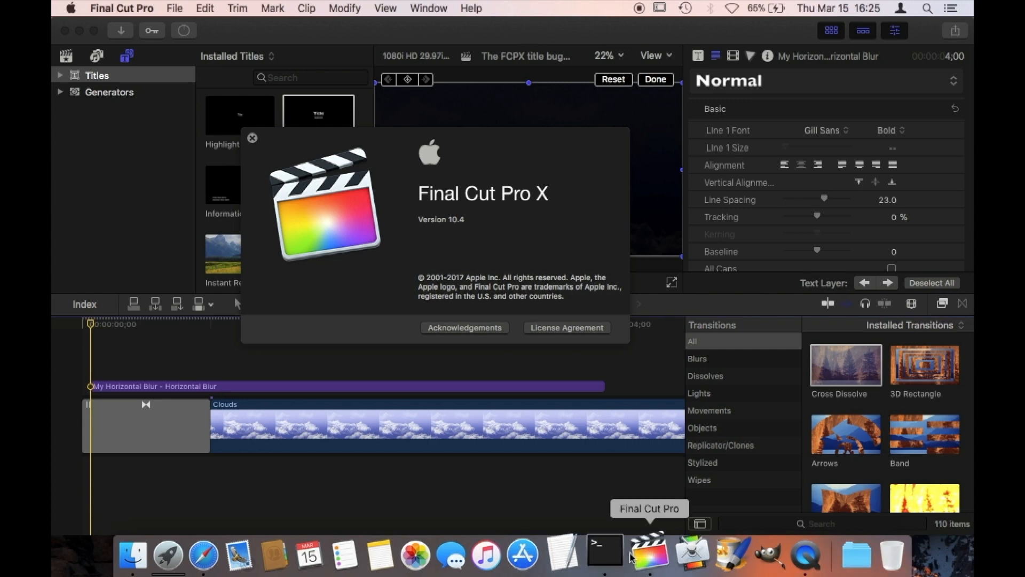
pyautogui.moveTo(680, 539)
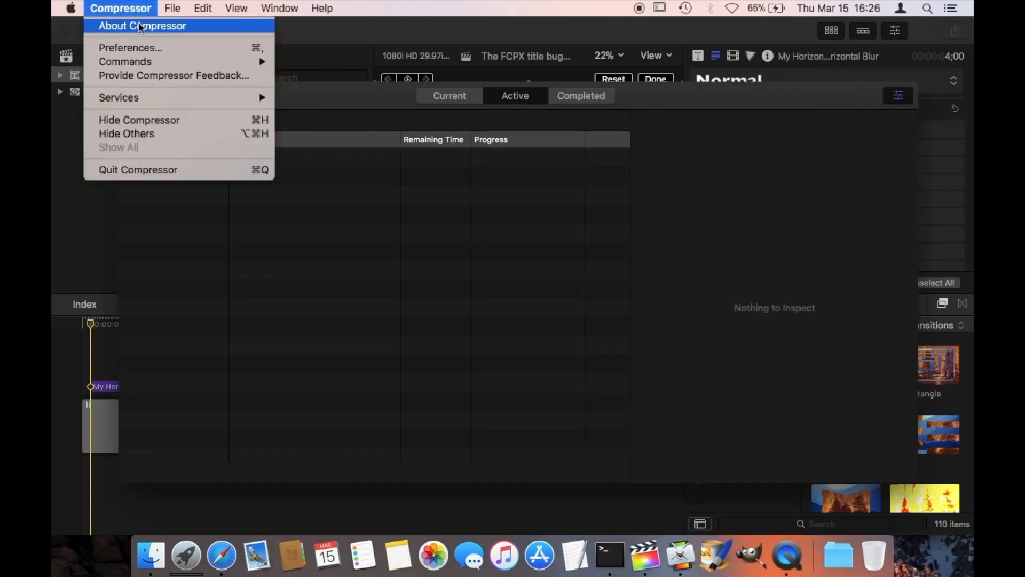
# Confirm Compressor version 4.4, then close both About windows.
pyautogui.click(142, 25)
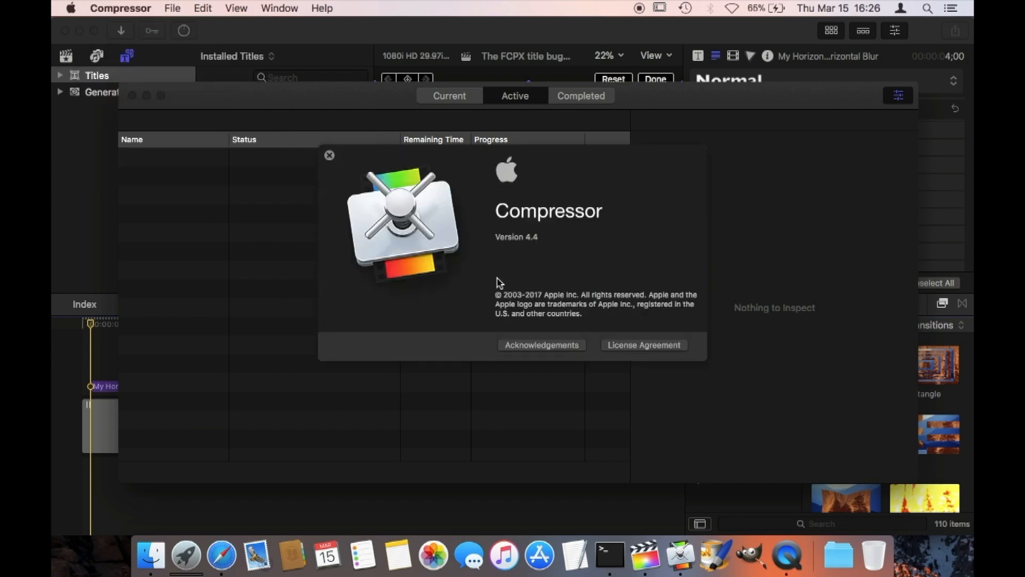
pyautogui.moveTo(338, 164)
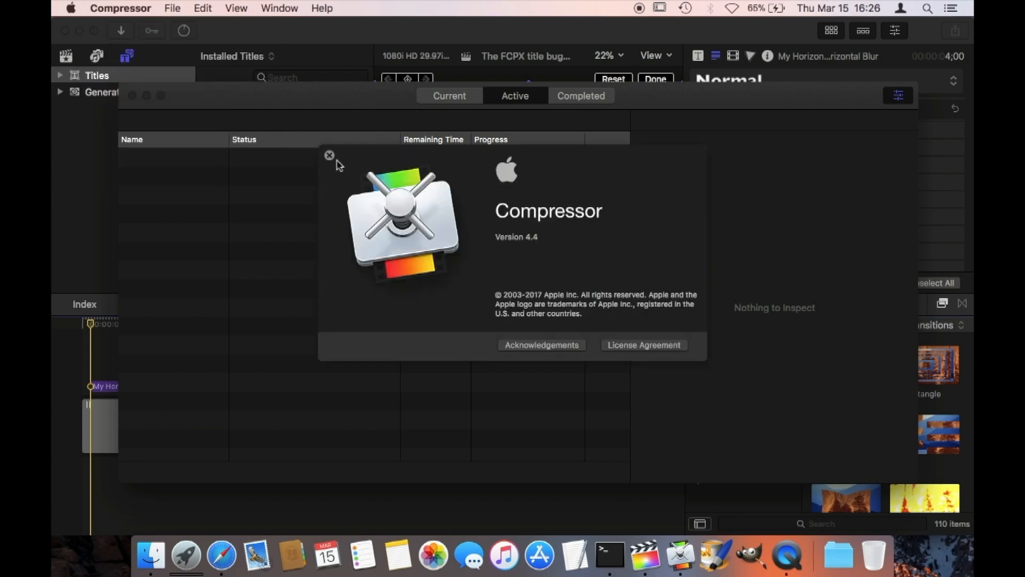
pyautogui.click(646, 557)
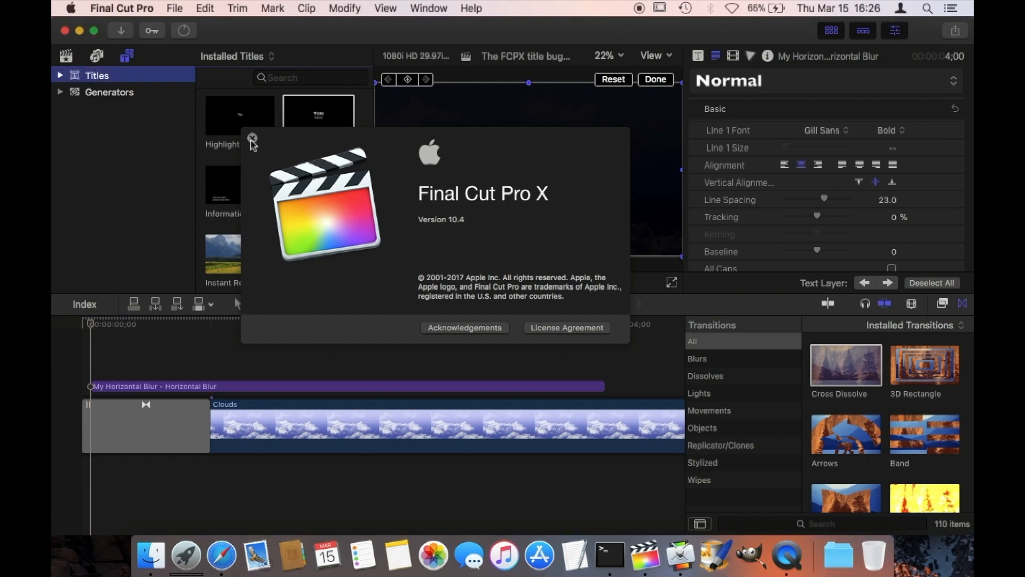
pyautogui.click(252, 139)
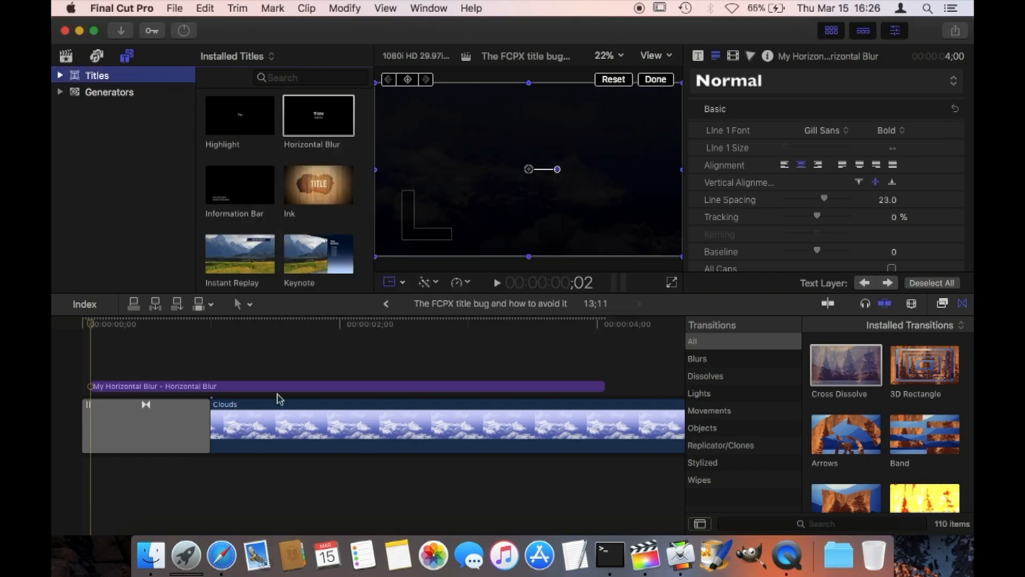